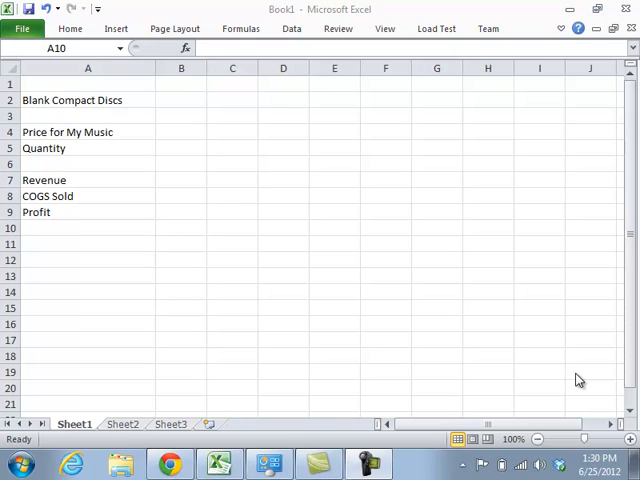
mouse_move(364, 144)
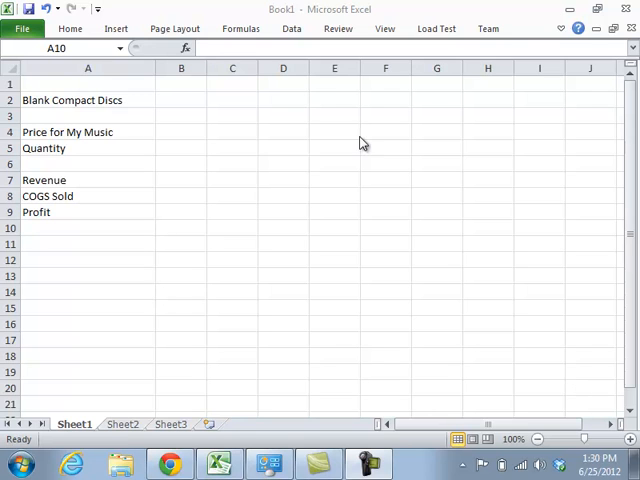
Enter the disc cost 0.45, music price 5.00 and quantity 100 as model inputs.
click(88, 228)
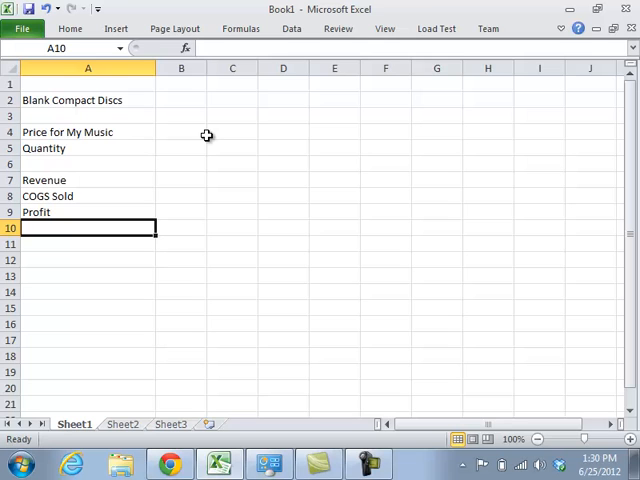
click(180, 100)
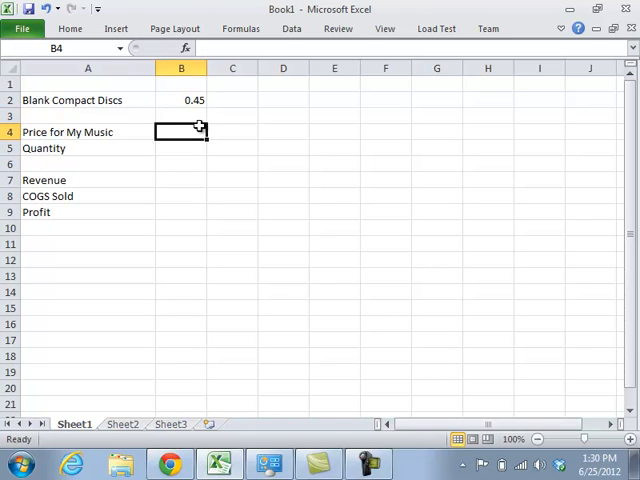
text(5.00)
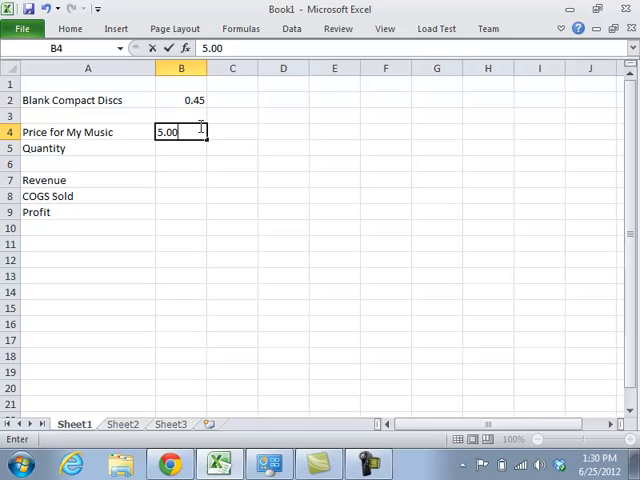
key(Return)
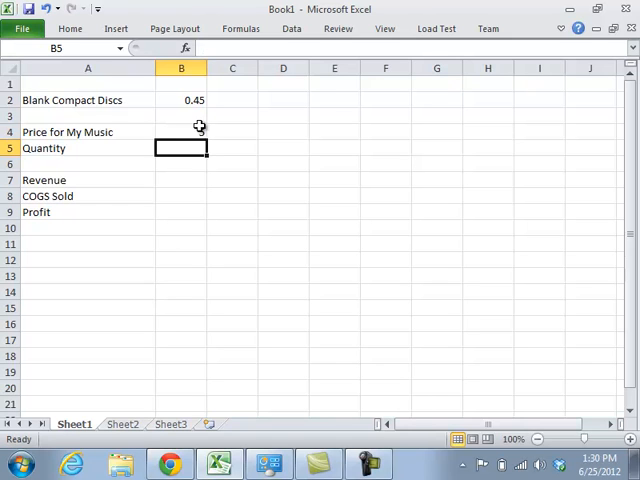
text(100)
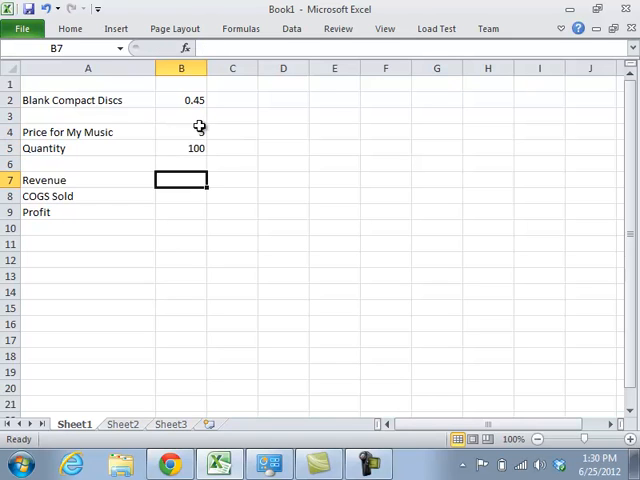
Add revenue =B4*B5, COGS =B5*B2 and profit =B7-B8 formulas.
text(=B5)
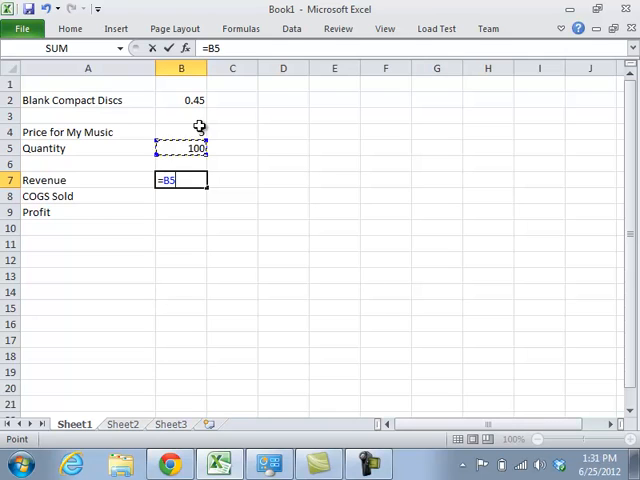
click(180, 132)
text(4*B6)
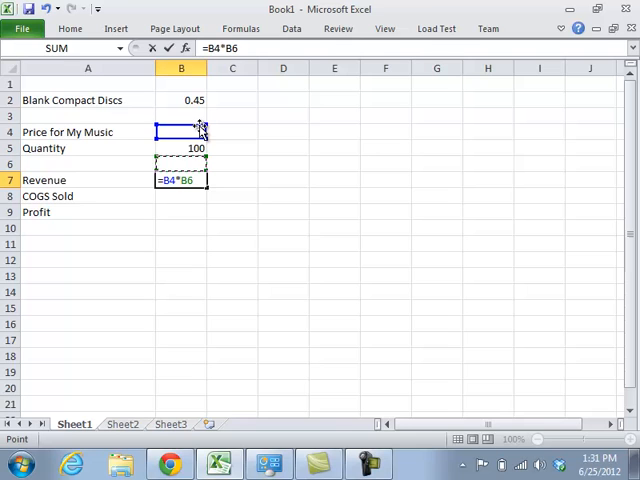
key(Return)
text(=B6)
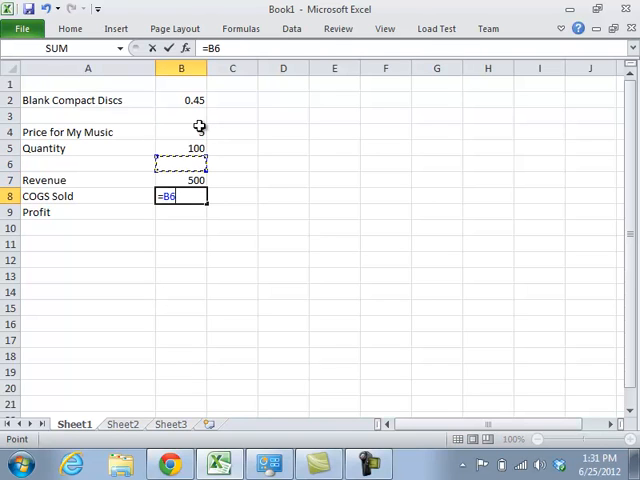
click(180, 148)
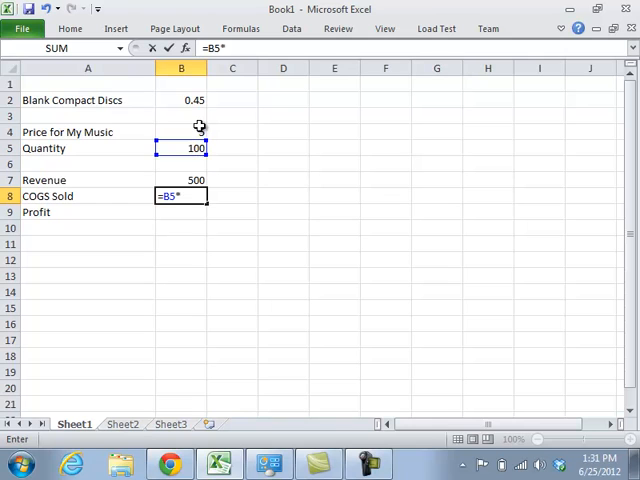
click(180, 100)
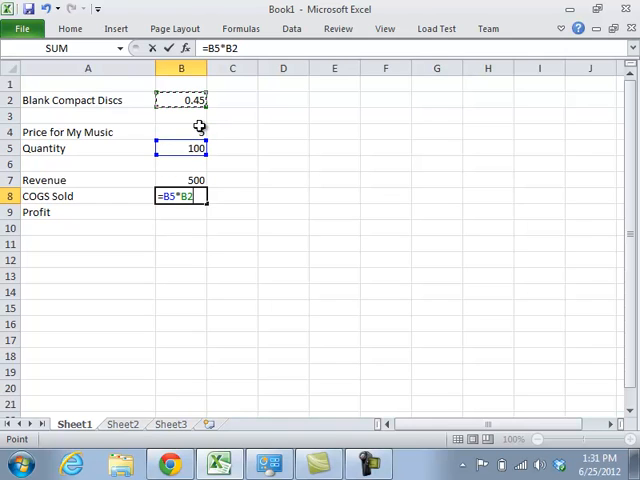
key(Return)
text(=B7-B8)
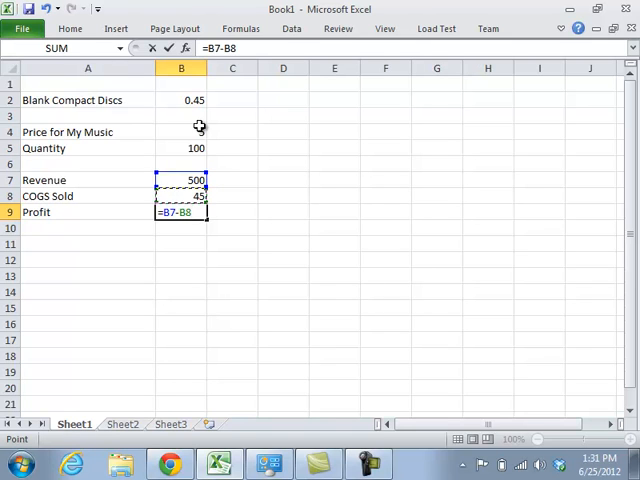
key(Return)
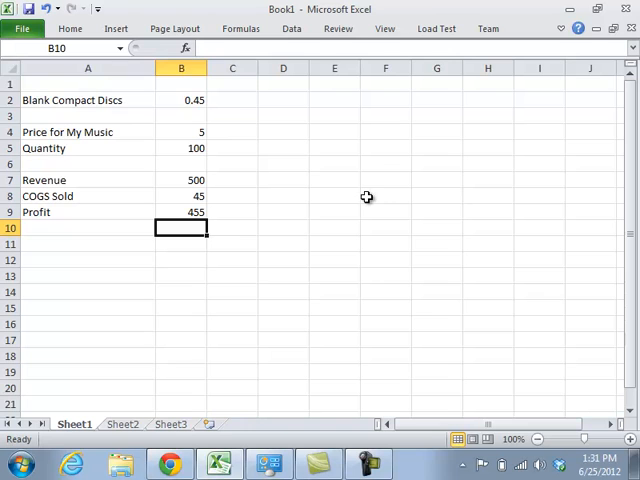
mouse_move(180, 160)
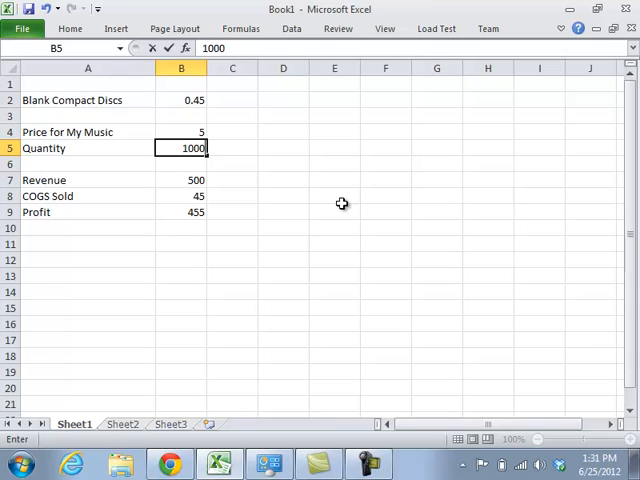
Test the model with a quantity of 1000 and a price of 11.
key(Return)
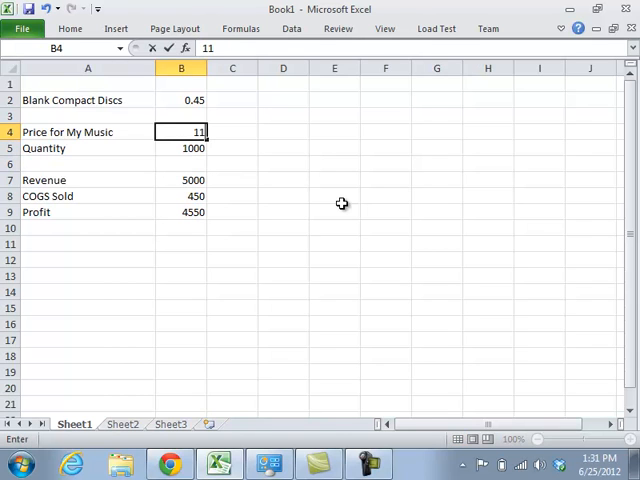
key(Return)
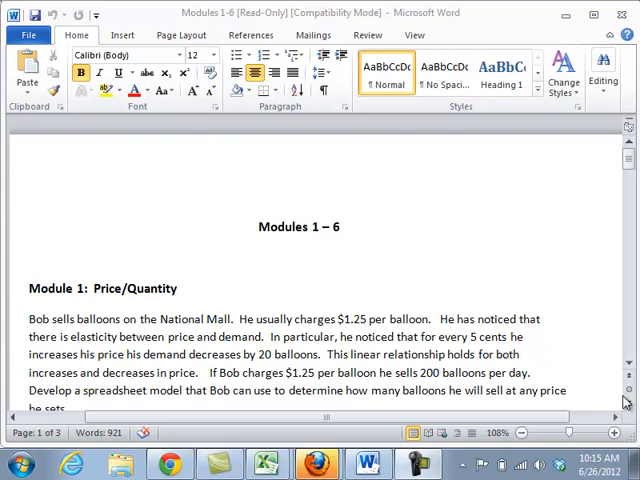
Scroll the Word balloon problem into view beside the new sheet.
scroll(down, 3)
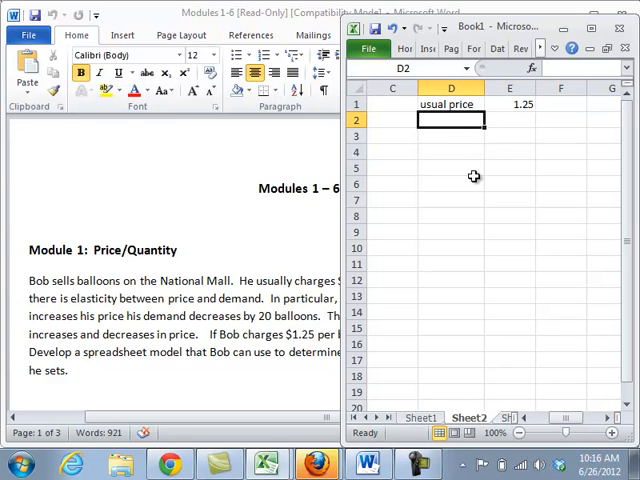
Enter a price change of 0.05 and a demand change of -20.
text(price change)
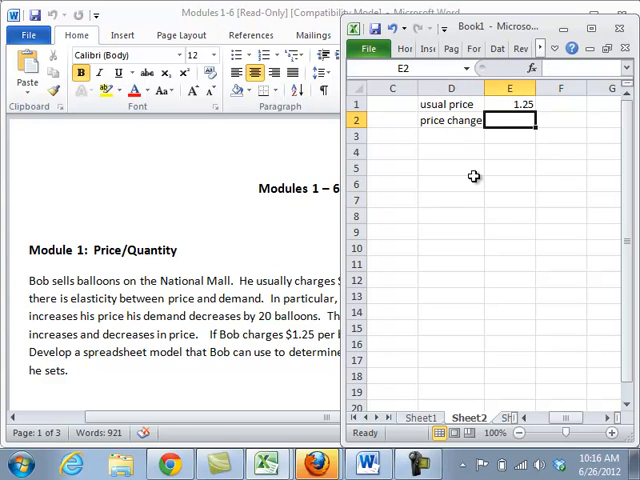
text(0.05)
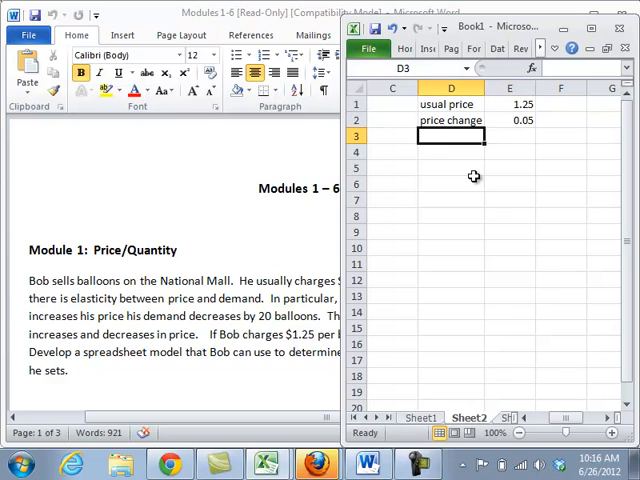
text(demand change)
click(510, 136)
text(=)
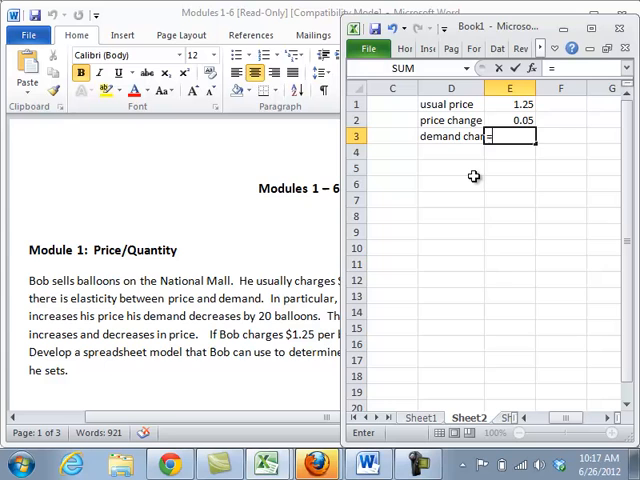
key(Return)
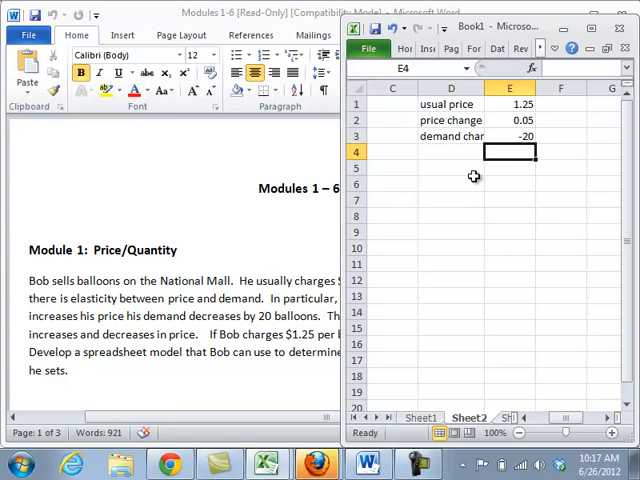
Add base price 1.25 and base quantity 20 rows below the change inputs.
text(base price)
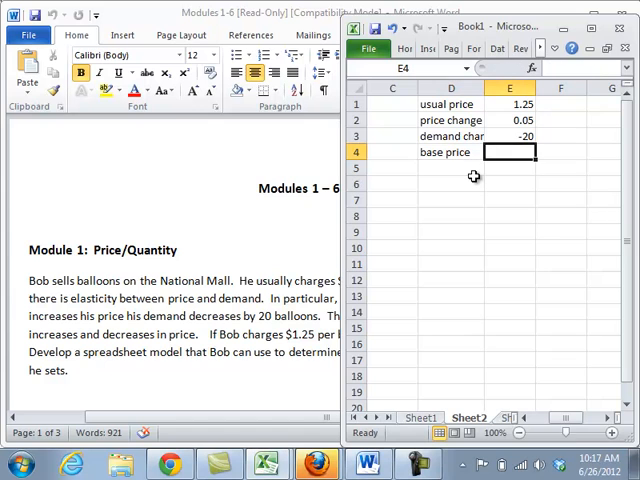
text(1.25)
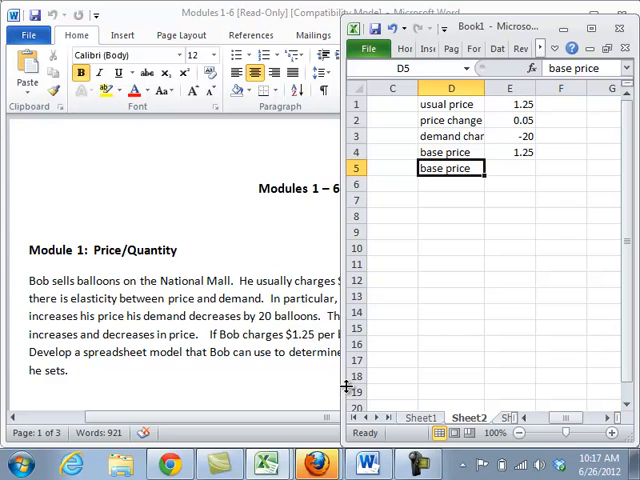
double_click(450, 168)
text(20)
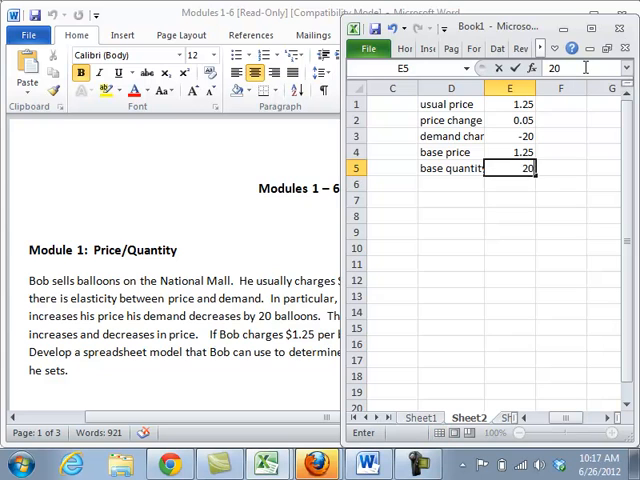
click(392, 152)
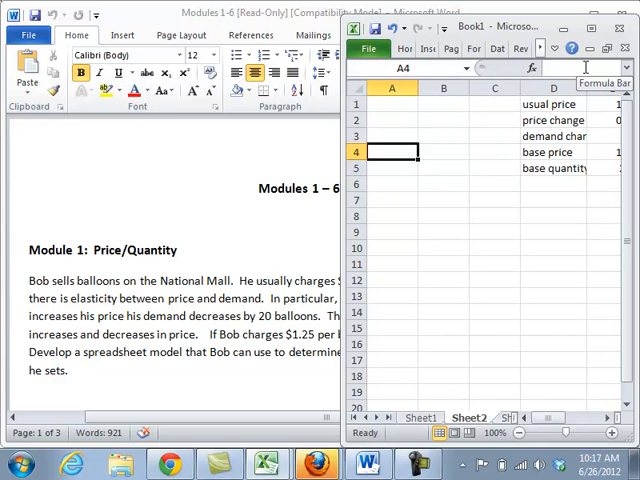
Label cell A1 as price to start the decision variables.
click(392, 104)
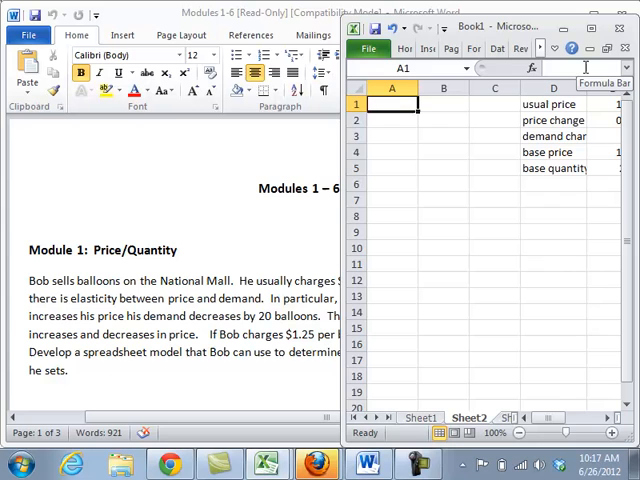
text(p)
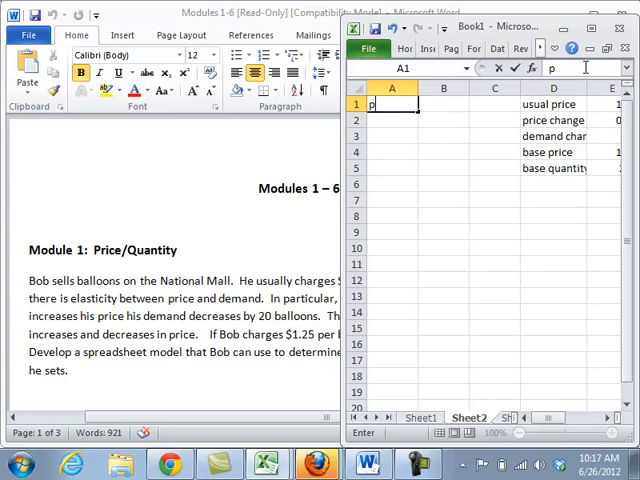
text(ric)
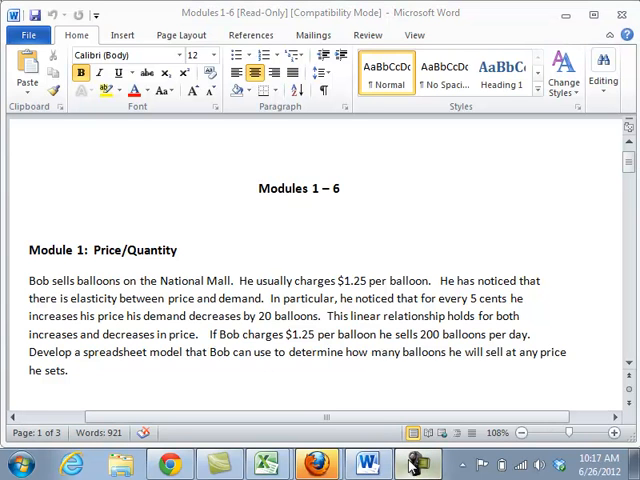
Glance at the Camtasia recording project, then return to the workbook.
click(416, 464)
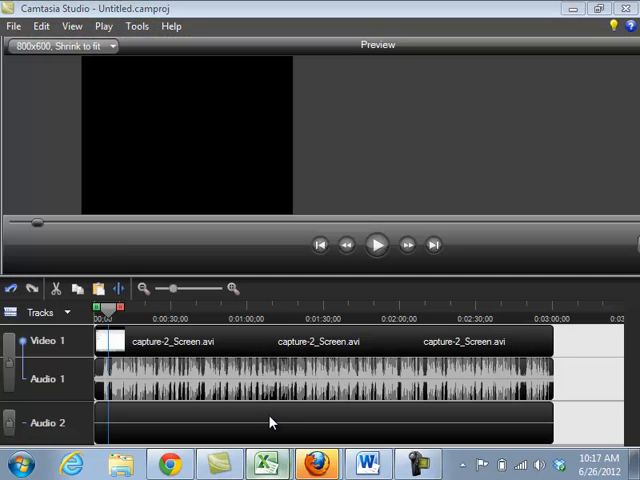
click(268, 464)
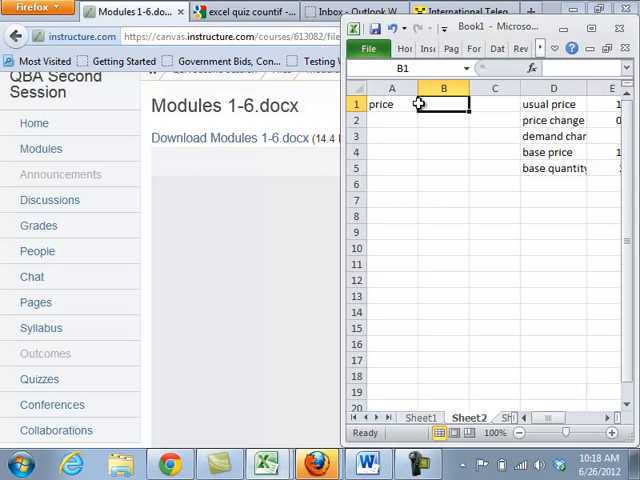
Shade the price cell B1 yellow and add a quantity label in A3.
click(404, 48)
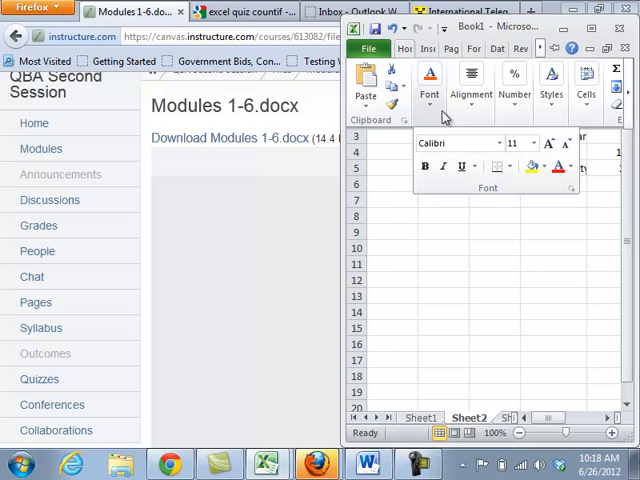
click(444, 136)
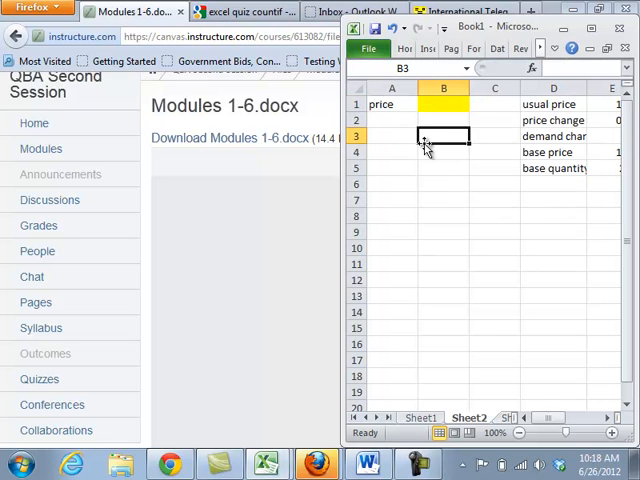
click(444, 104)
text(1.25)
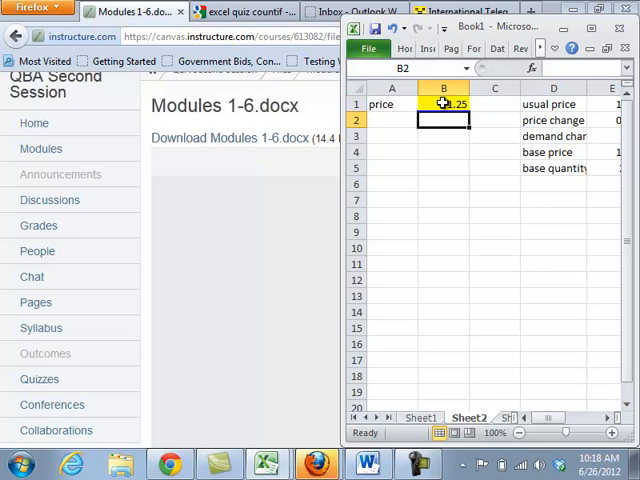
text(quan)
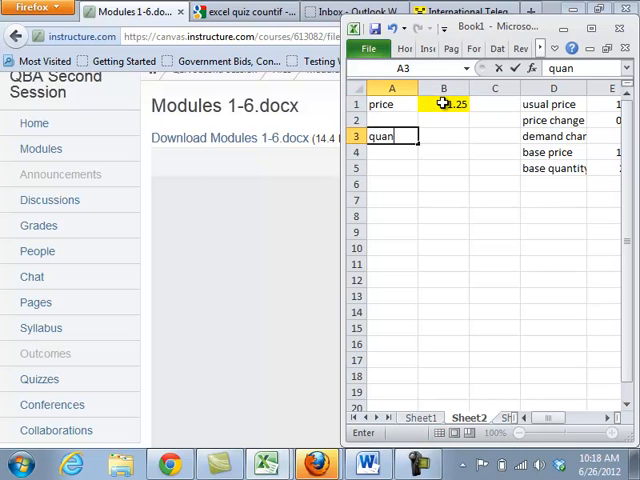
key(Return)
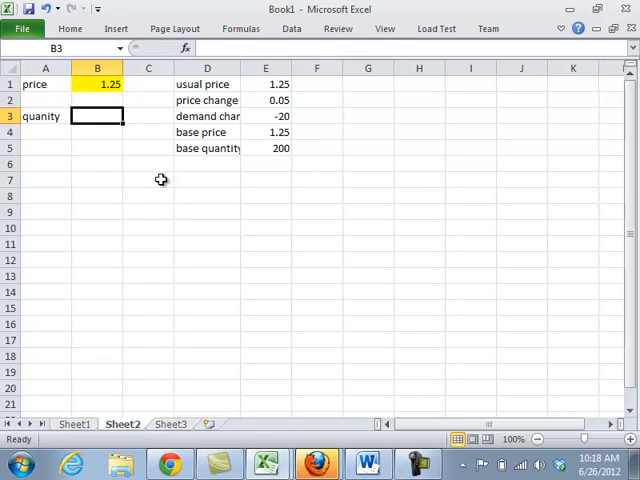
Enter =(B1-E4)/E2*E3+E5 in B3 so quantity computes 200 from the price.
text(=)
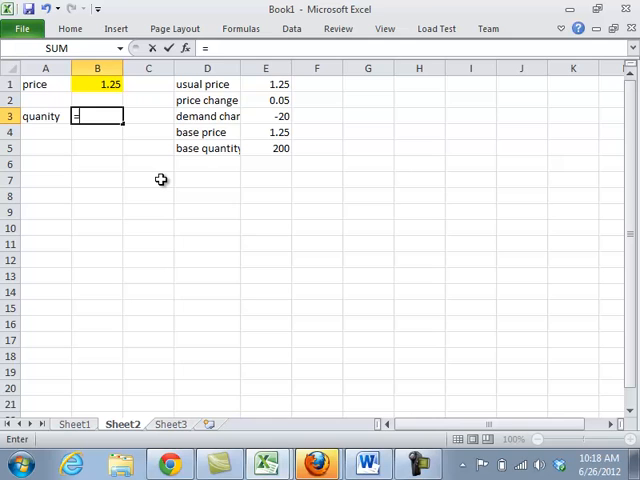
click(96, 84)
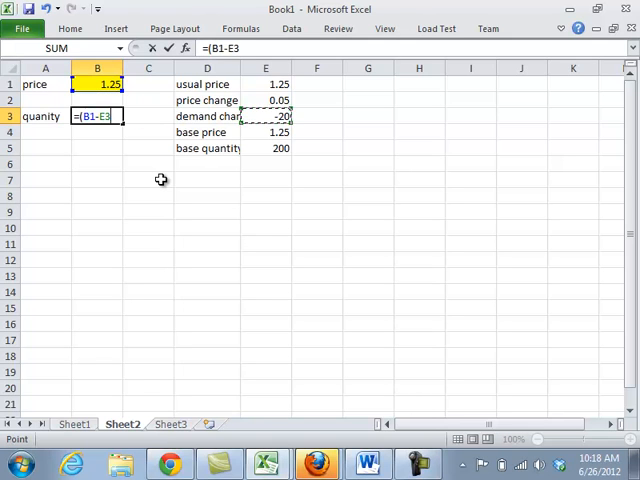
click(264, 132)
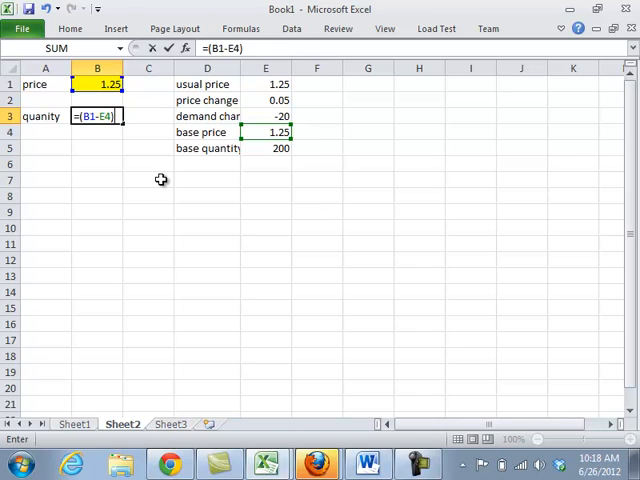
text(/)
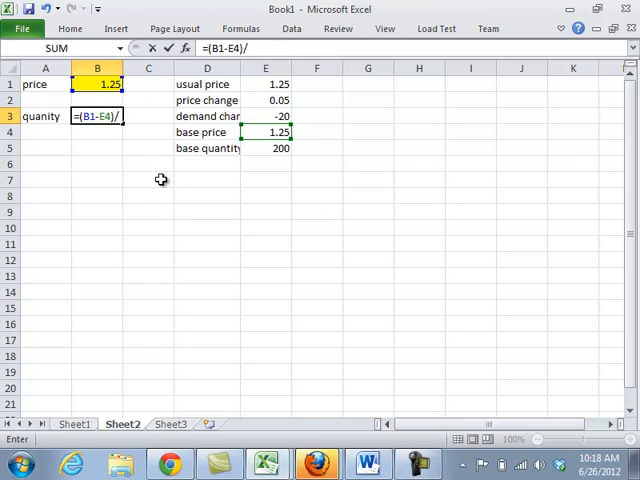
click(264, 116)
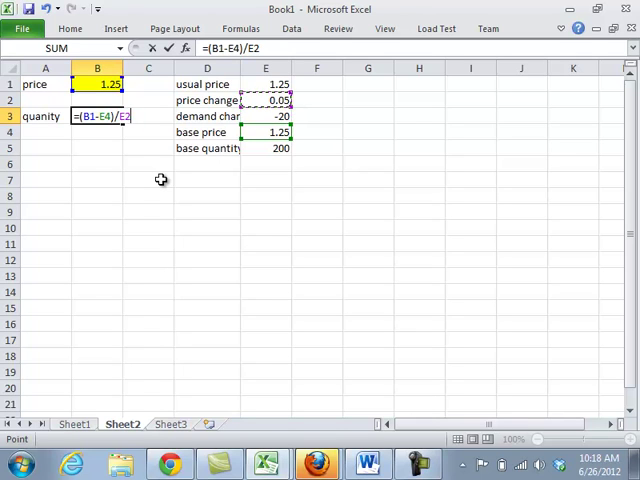
text(*)
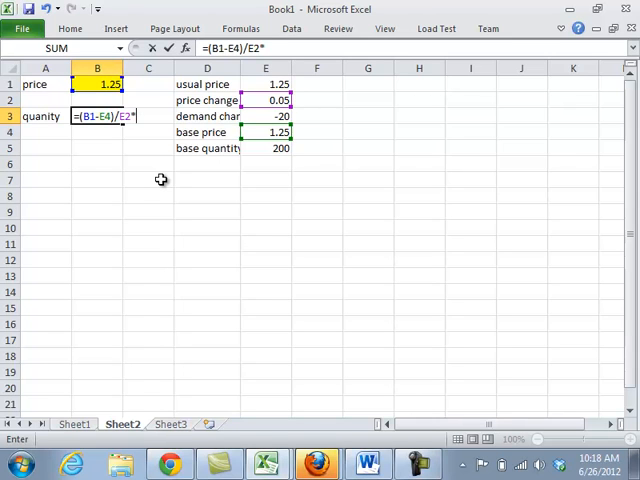
click(264, 116)
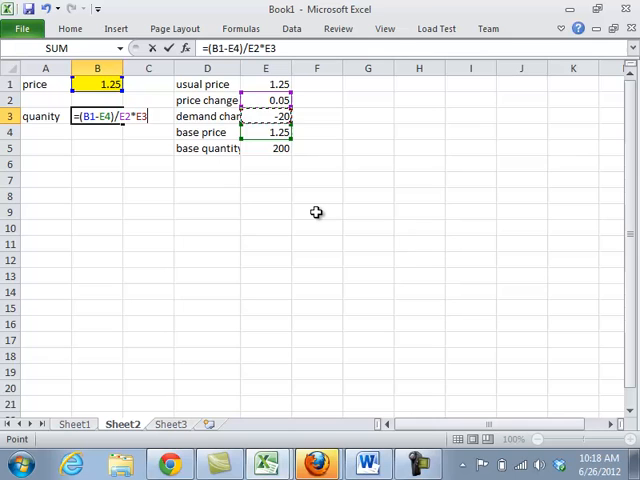
text(+)
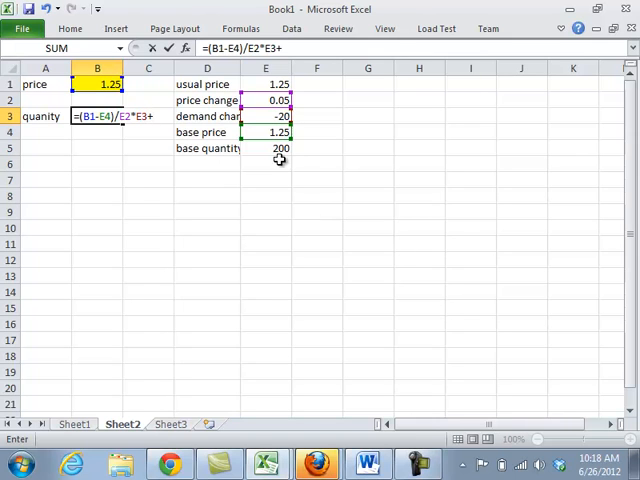
click(264, 148)
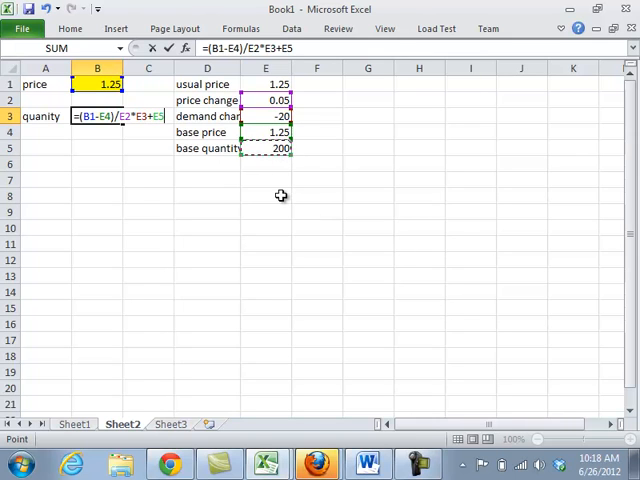
key(Return)
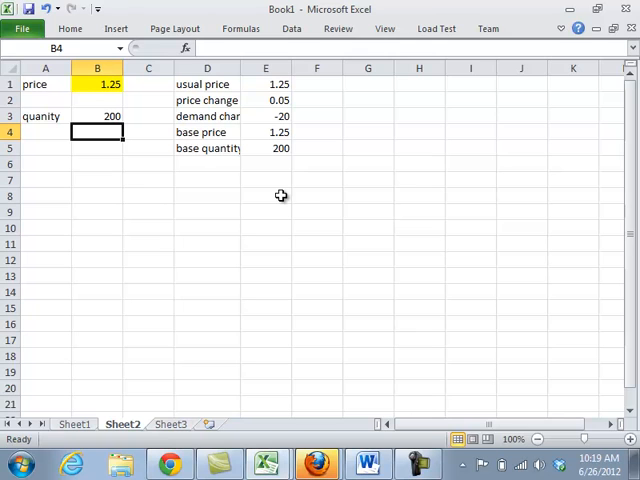
Re-enter the price 1.25 in B1, keeping quantity at 200.
click(96, 84)
text(1.)
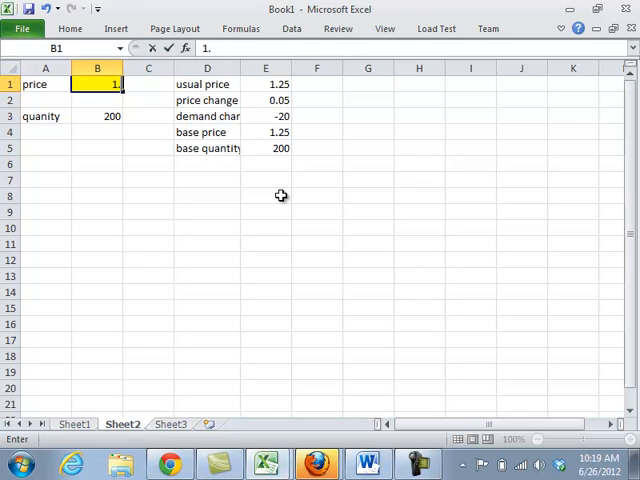
text(25)
key(Return)
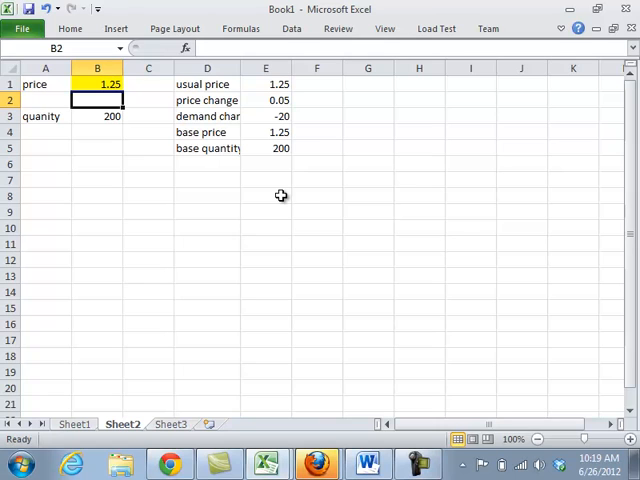
Add a Revenue row in A5 with =B1*B3 computing price times quantity.
click(96, 148)
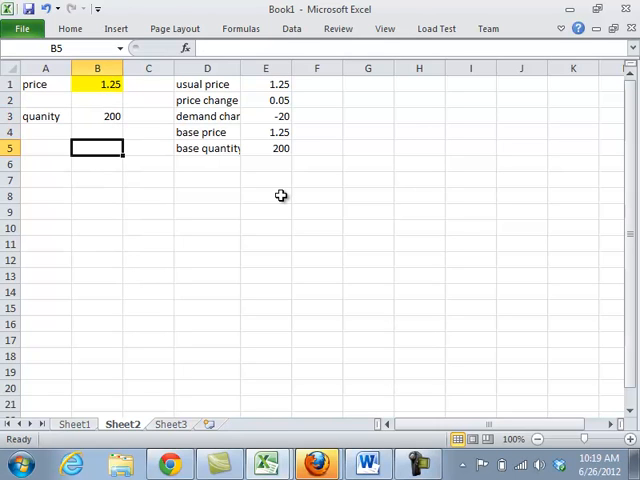
click(46, 148)
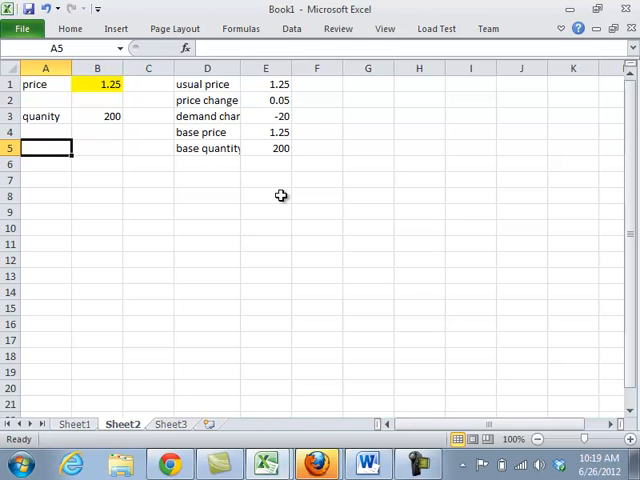
text(Revenue)
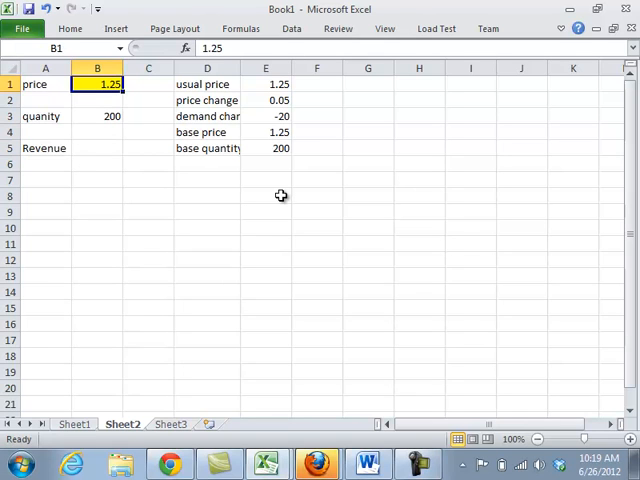
click(96, 132)
text(=B1)
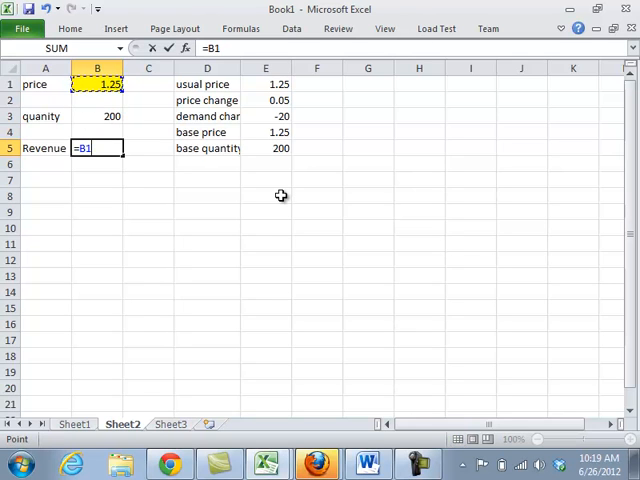
key(Return)
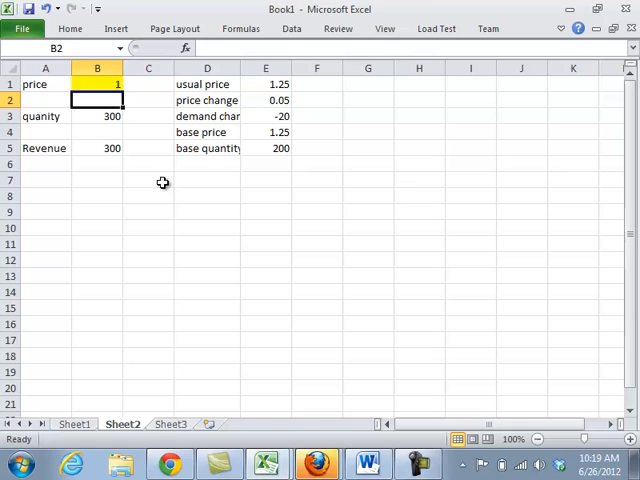
Try a trial price of 0.6, giving quantity 460 and revenue 276.
click(96, 84)
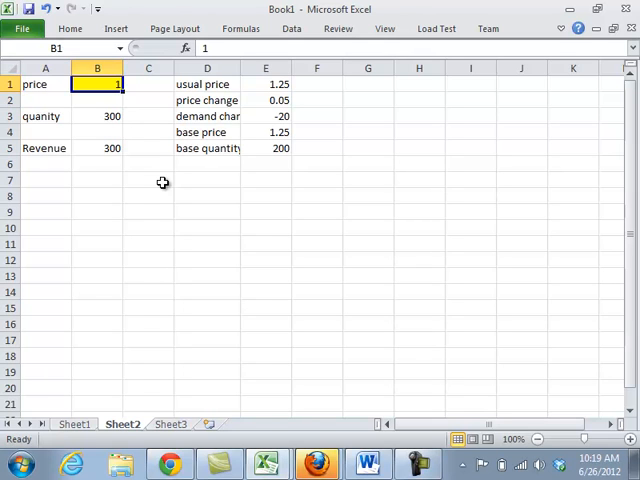
text(.2)
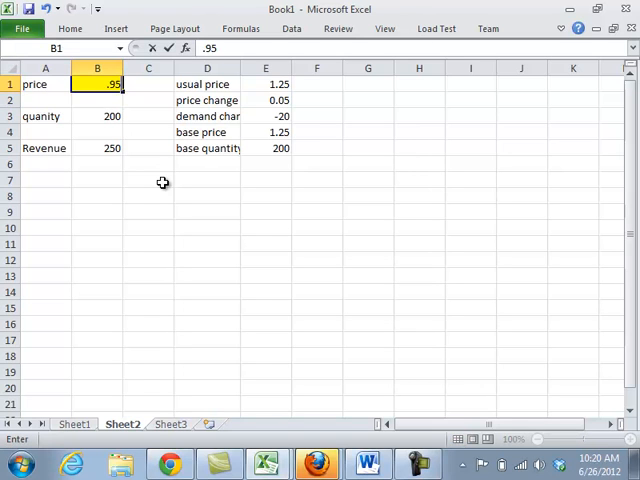
text(0.6)
key(Return)
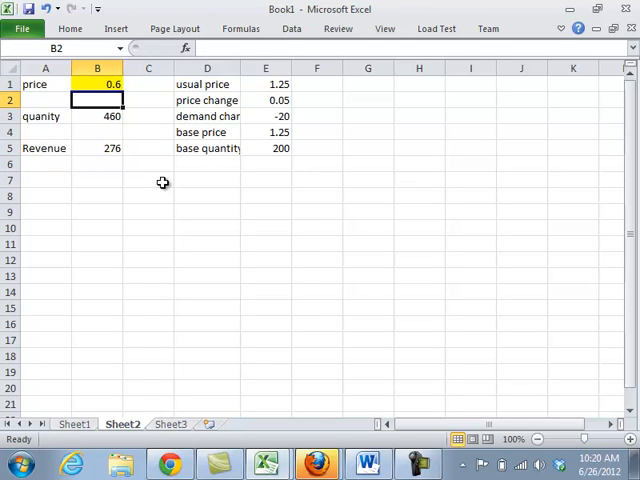
click(96, 116)
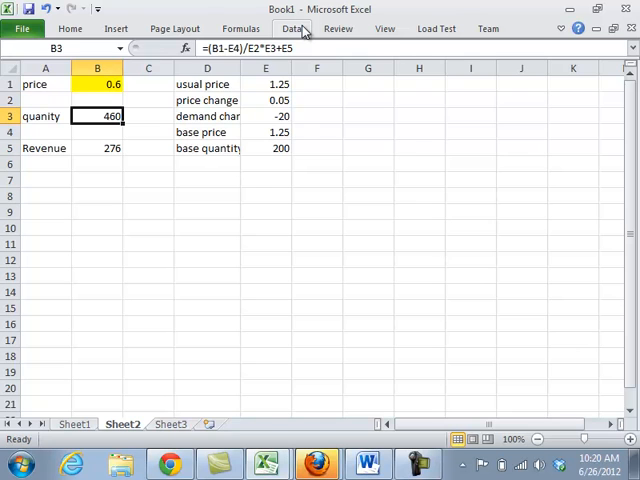
Set Solver to maximize the Revenue cell $B$5.
click(292, 28)
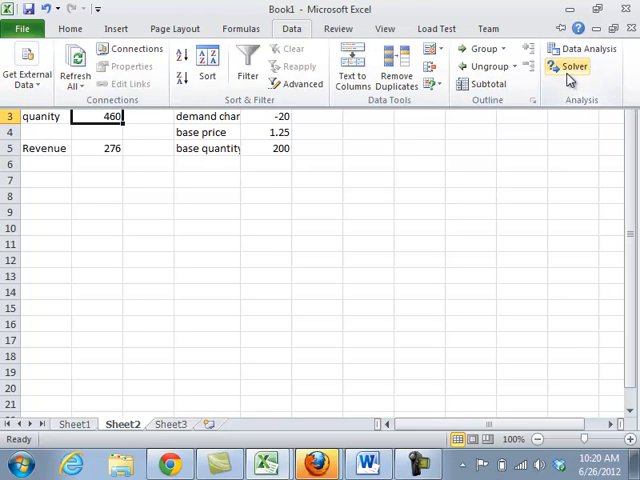
click(568, 66)
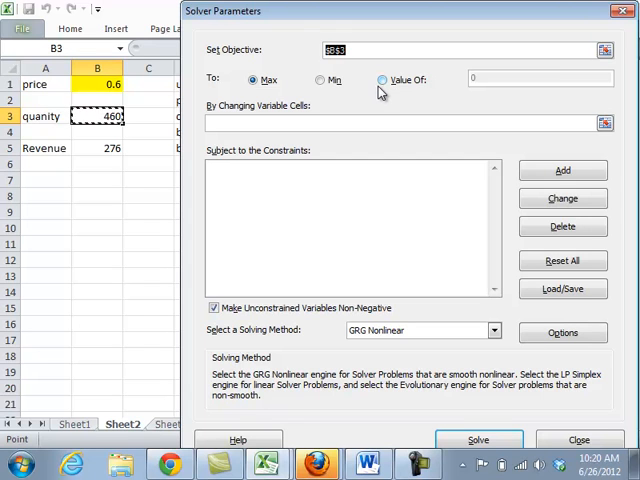
mouse_move(100, 148)
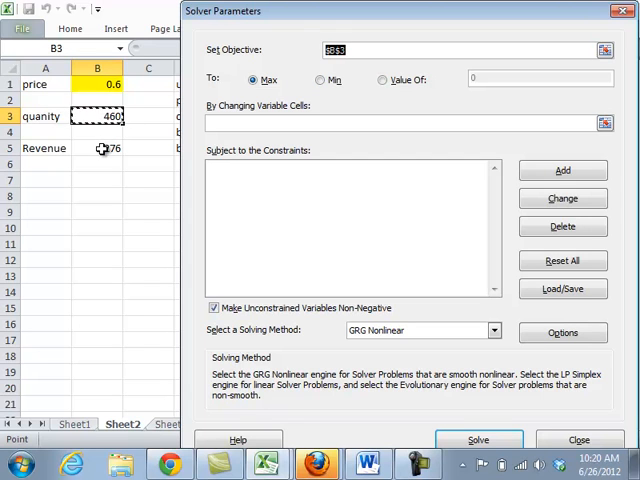
click(96, 148)
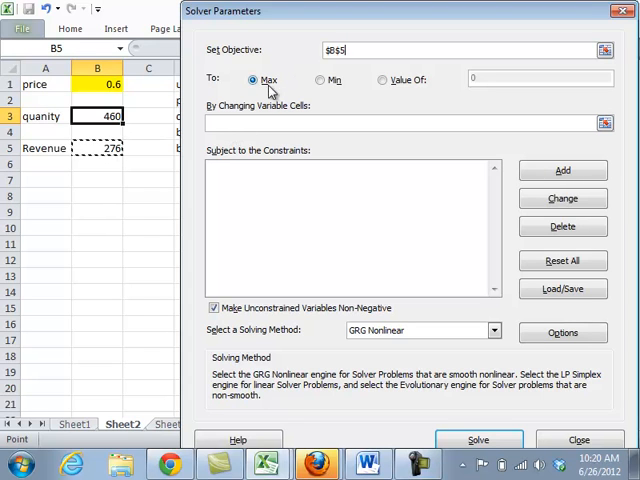
click(96, 84)
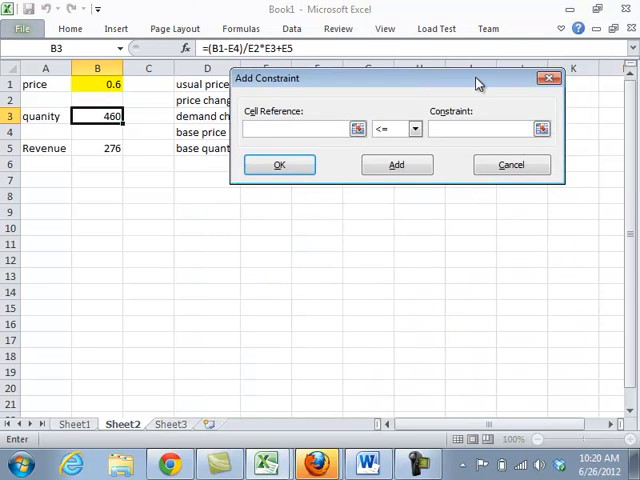
Add the Solver constraint $B$1 >= 0 keeping the price non-negative.
click(96, 84)
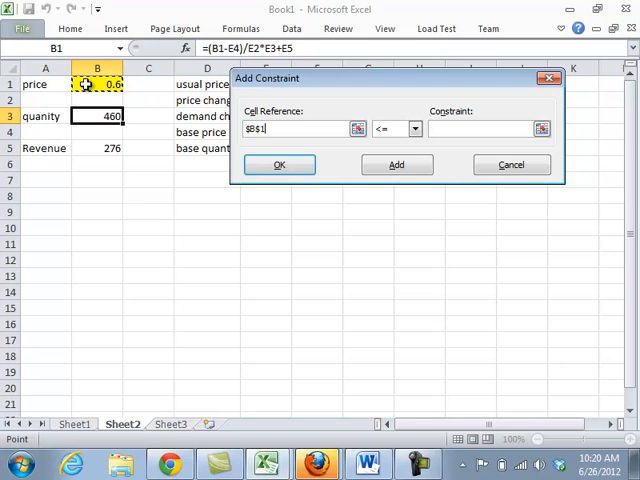
click(412, 128)
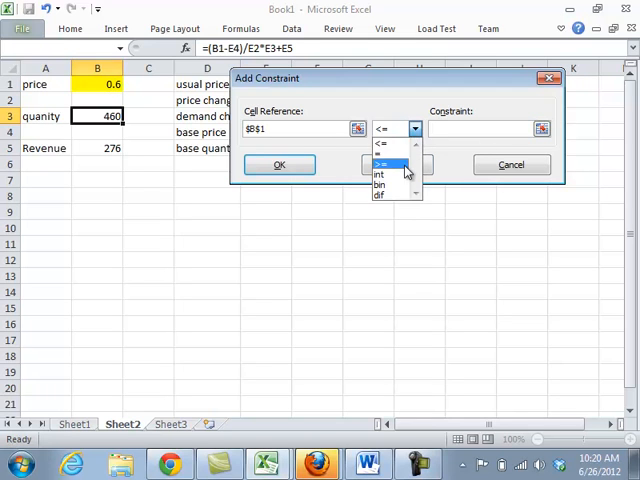
click(382, 164)
text(0)
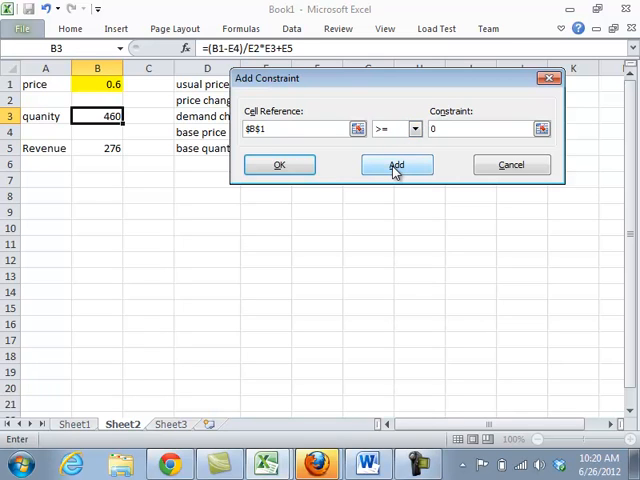
click(396, 164)
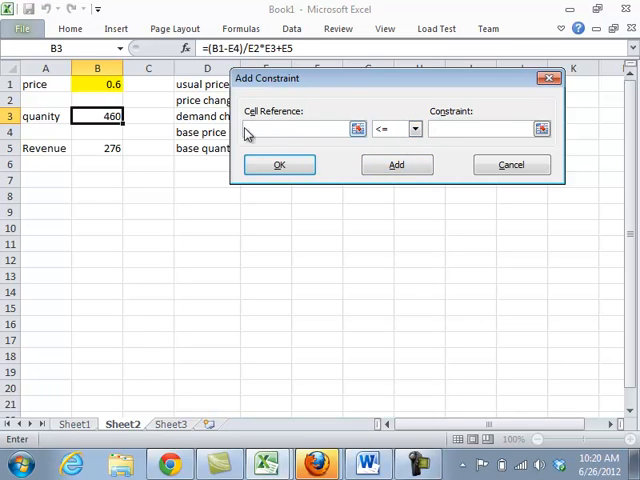
Add the constraint $B$3 >= 0 for quantity and return to Solver Parameters.
click(96, 116)
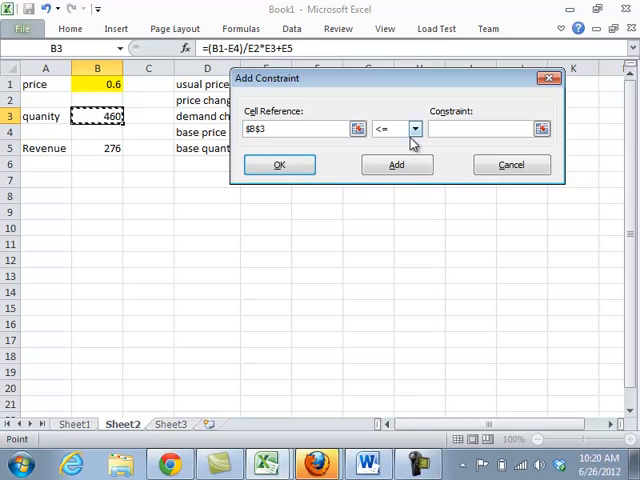
click(414, 128)
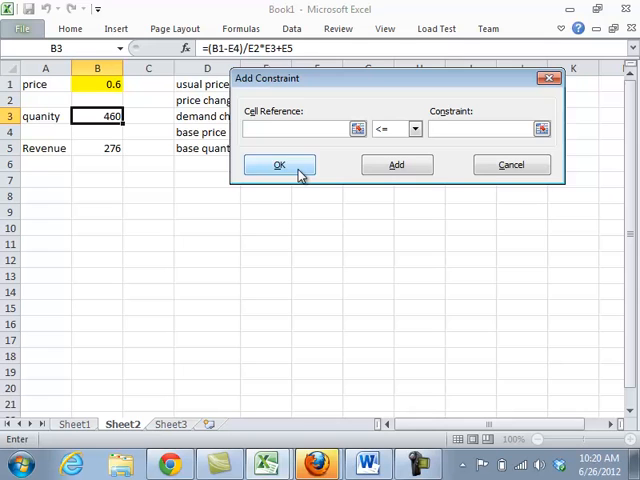
click(280, 164)
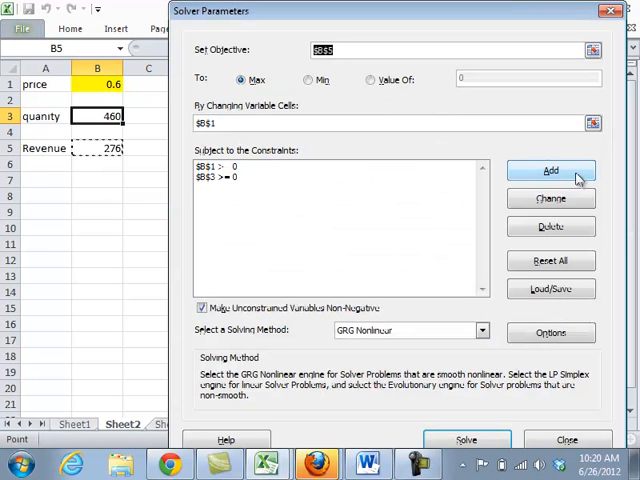